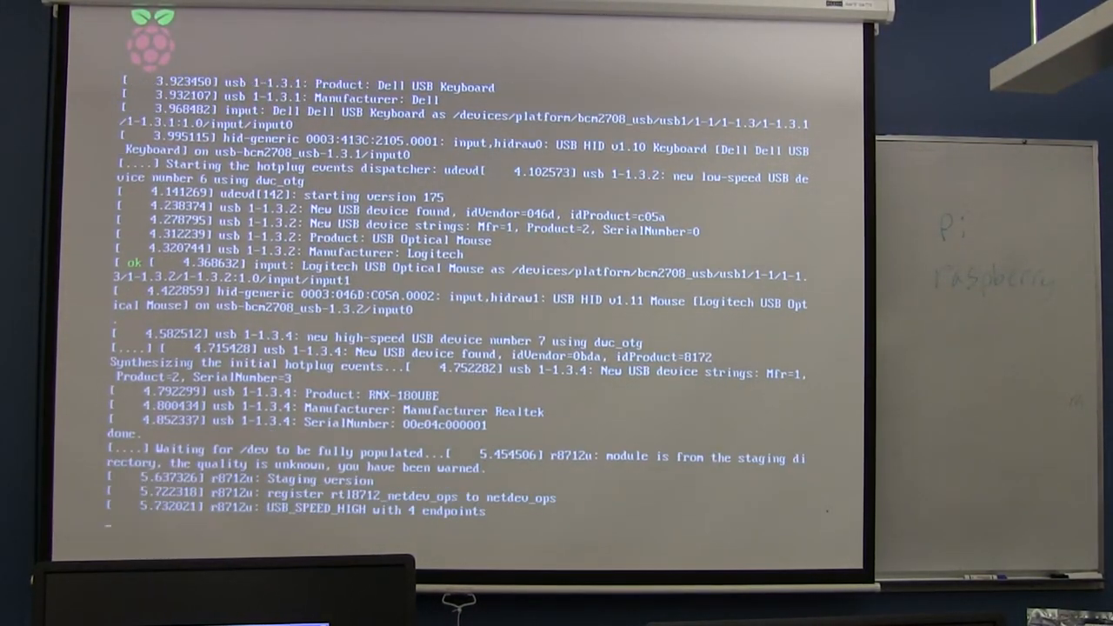
Scroll through the boot messages until the login prompt appears
scroll("down", 3)
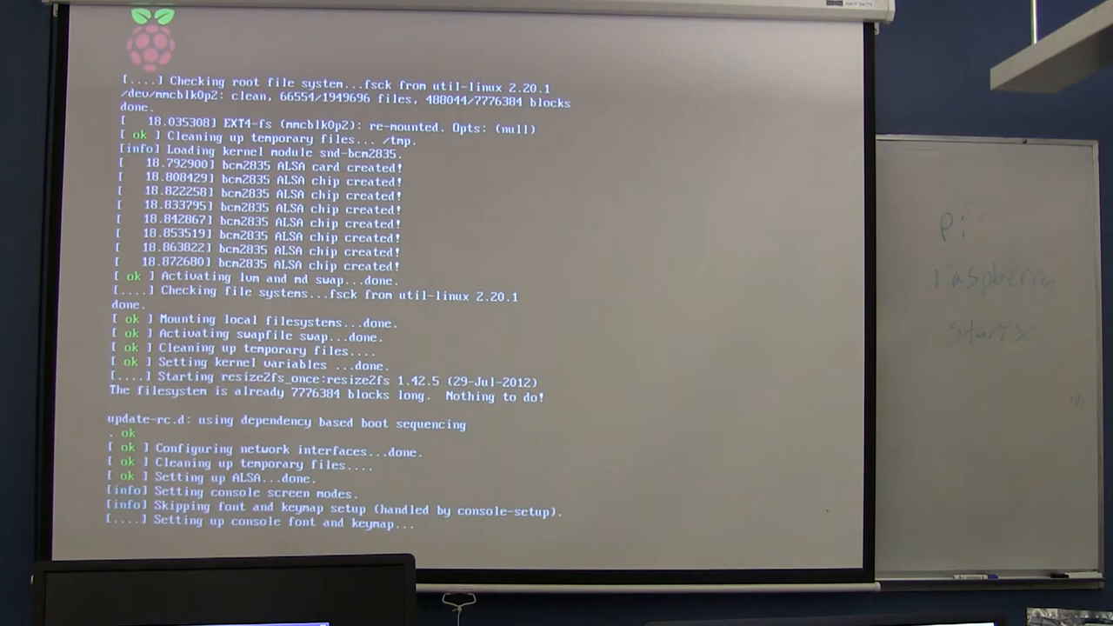
scroll("down", 3)
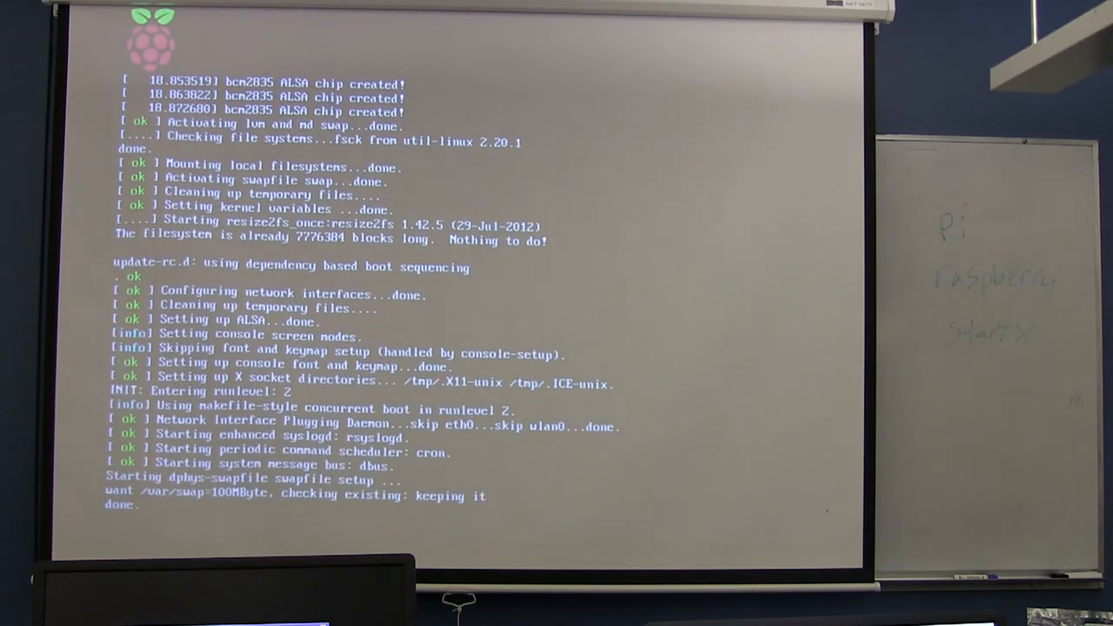
scroll("down", 3)
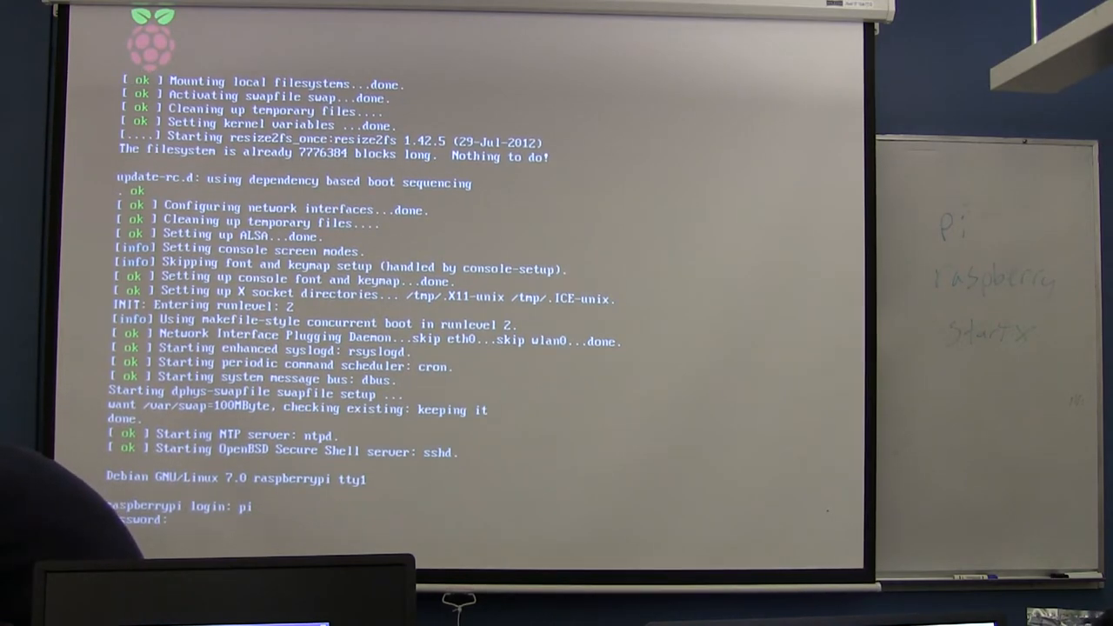
Enter the password to log in, then launch WiFi Config (wpa_gui) from the desktop
type("password")
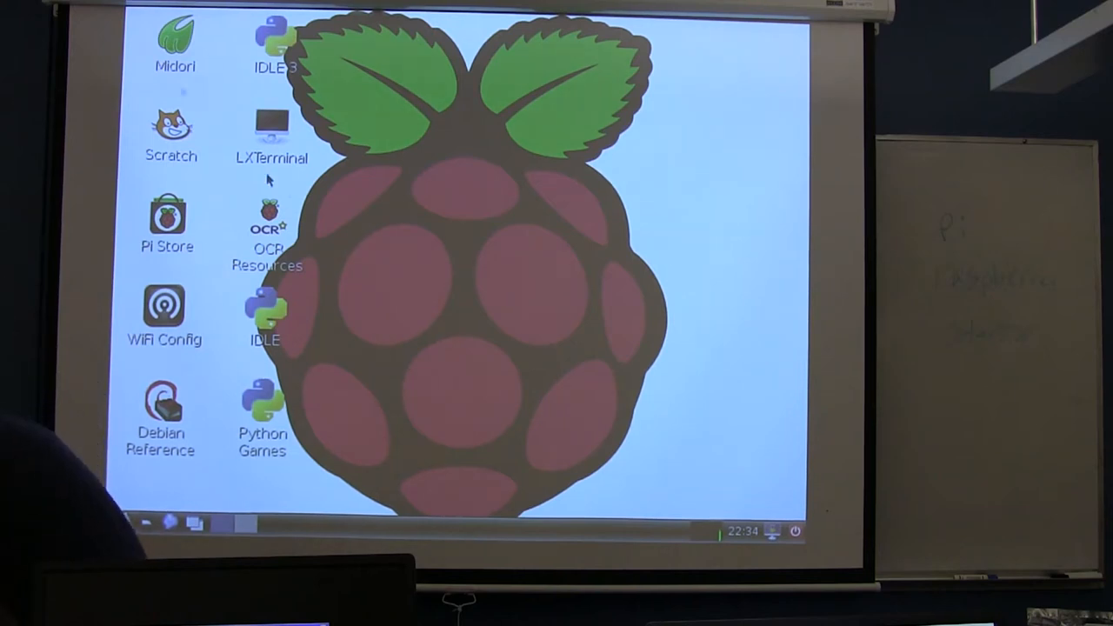
left_click(164, 313)
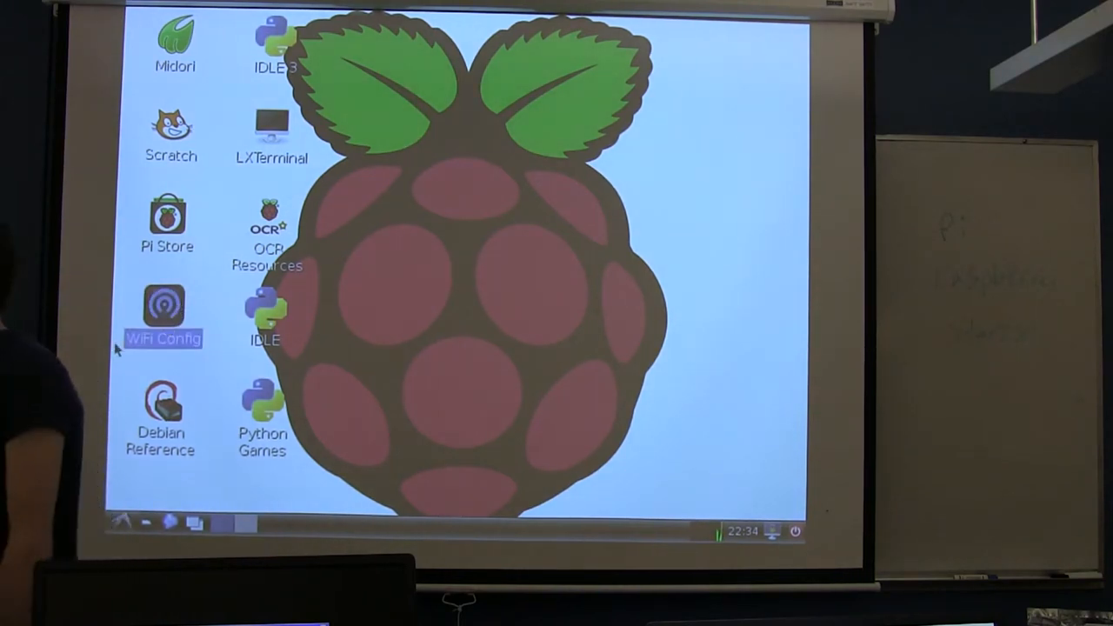
double_click(164, 304)
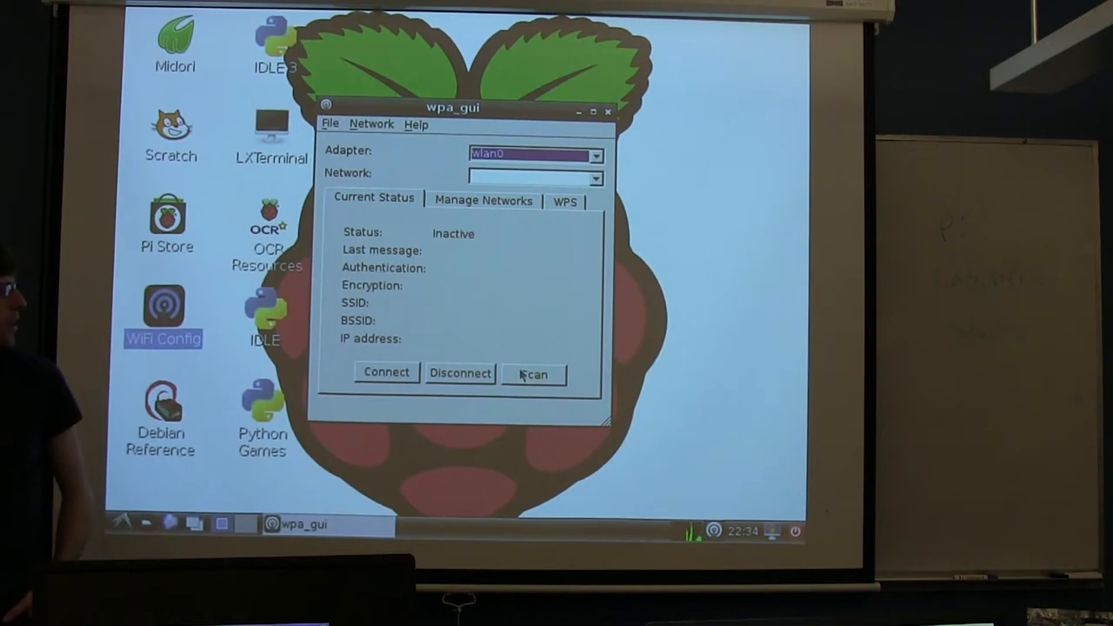
Scan for networks, dismiss the empty results, and scan again to list UCB access points
left_click(532, 372)
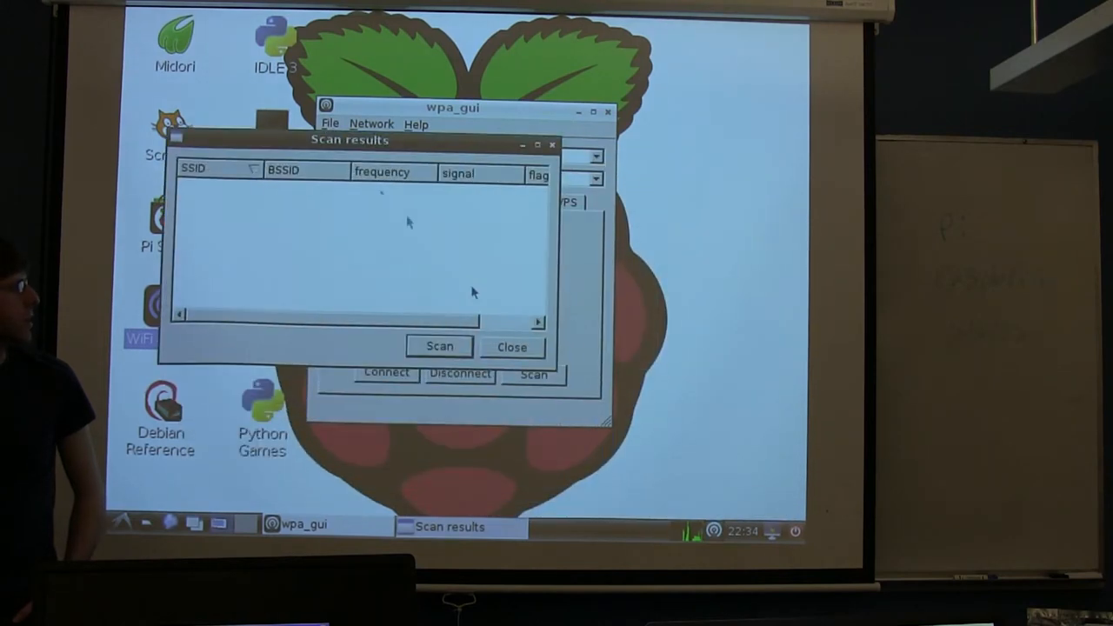
mouse_move(496, 334)
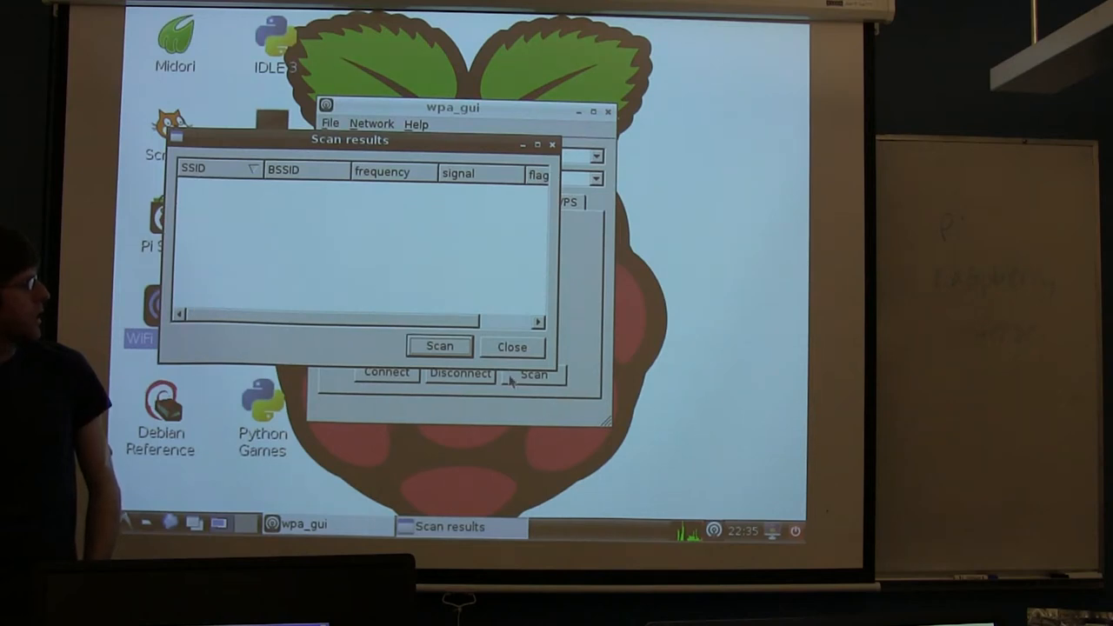
left_click(511, 346)
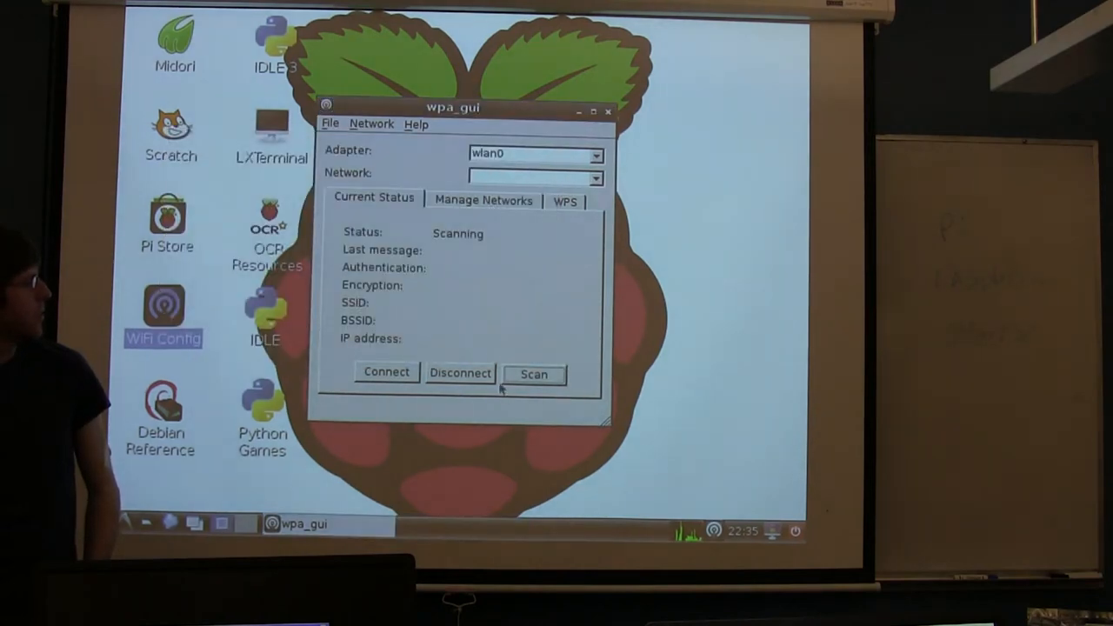
left_click(533, 374)
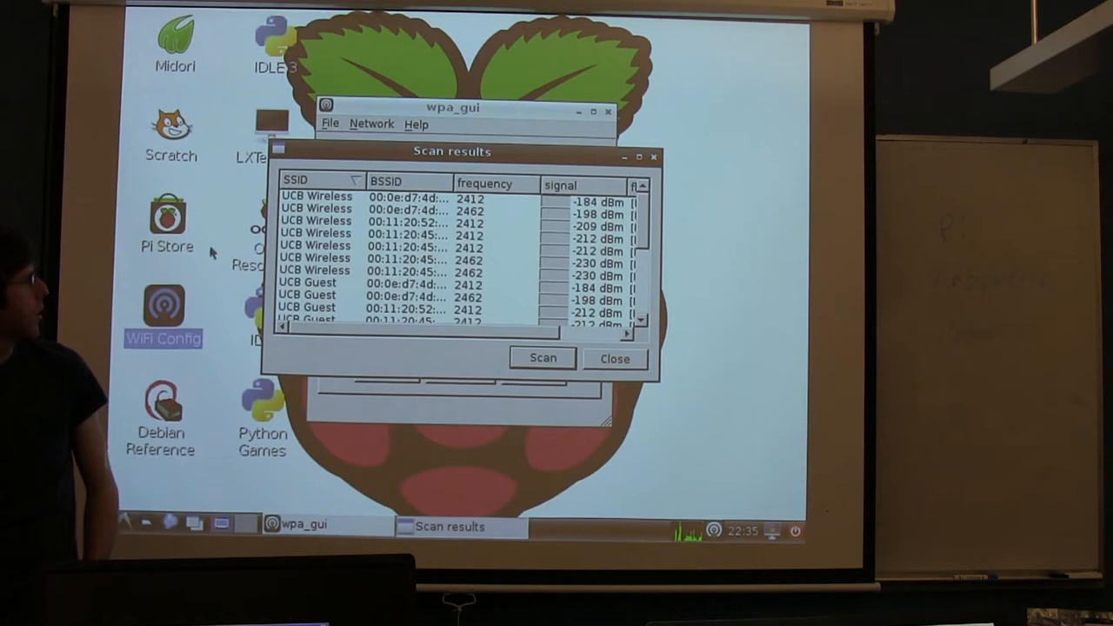
mouse_move(553, 170)
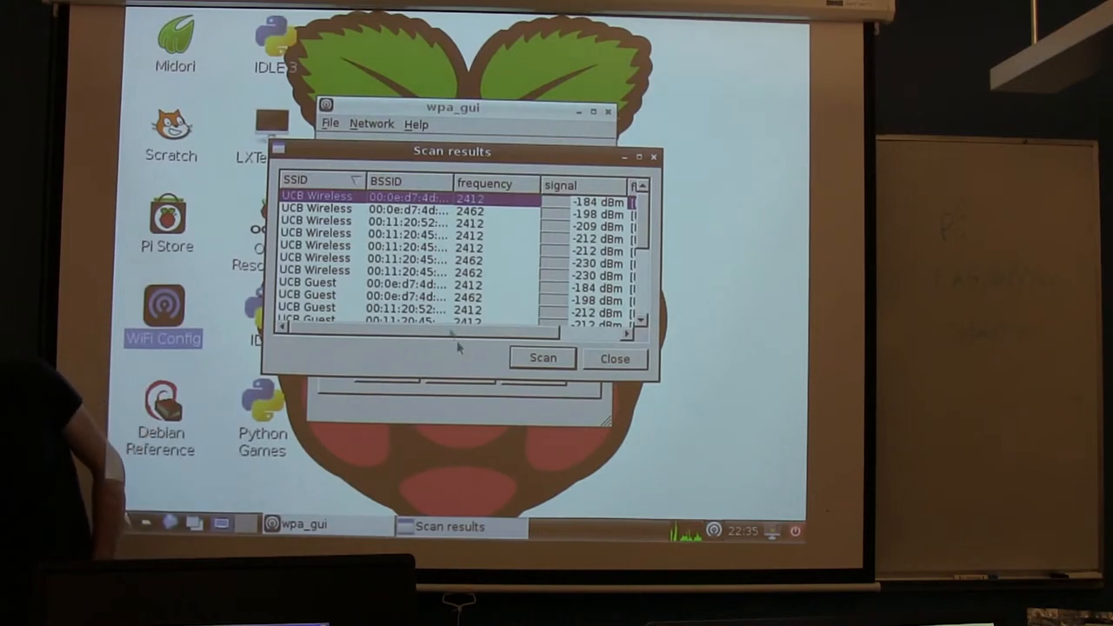
Choose the UCB Wireless entry from the scan results and close the list
double_click(317, 198)
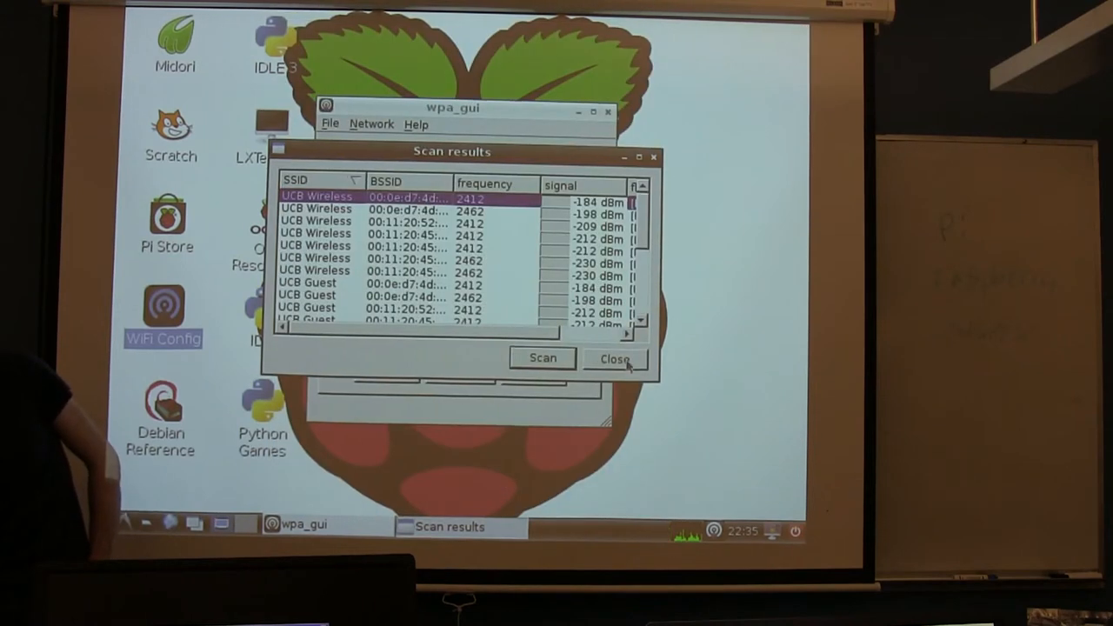
left_click(614, 358)
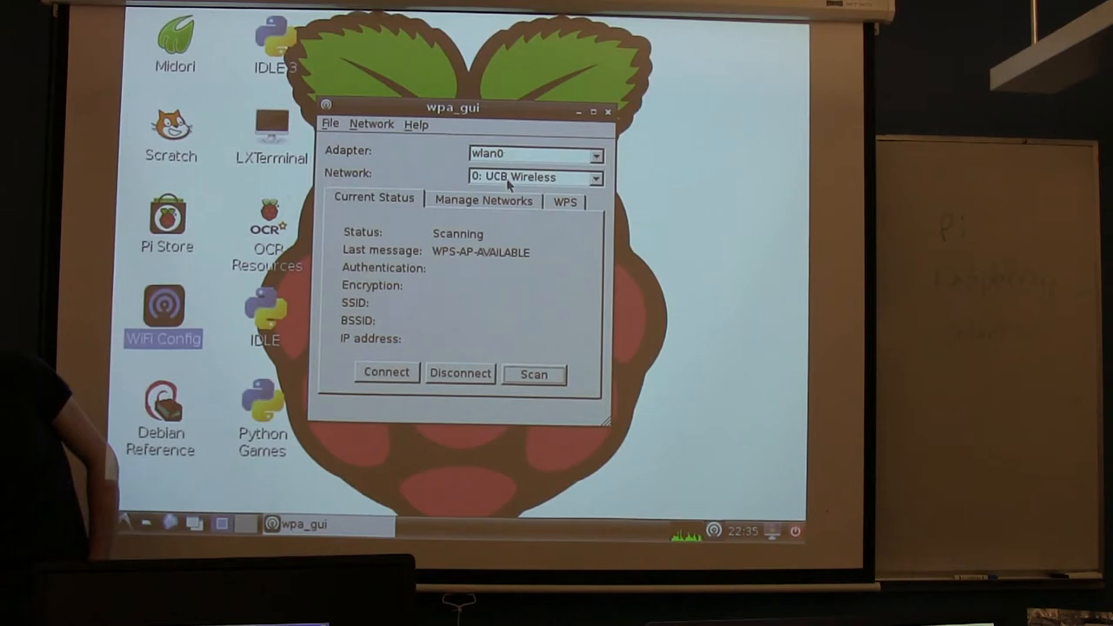
Connect to UCB Wireless and watch the authentication attempt end Disconnected
left_click(535, 177)
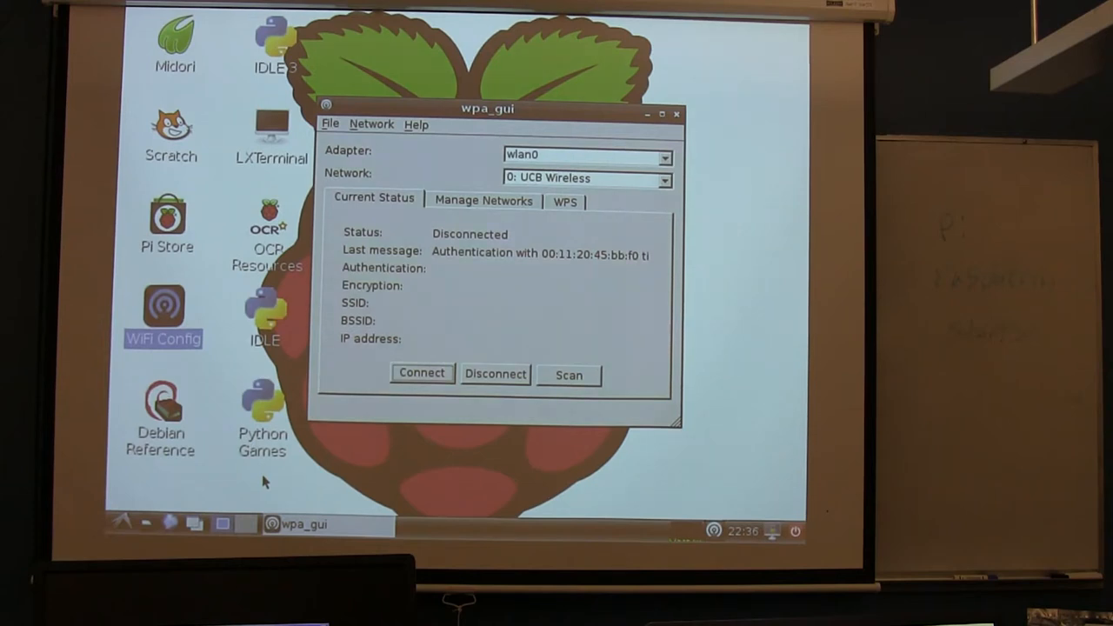
Retry the UCB Wireless connection twice; status stays Disconnected
left_click(567, 376)
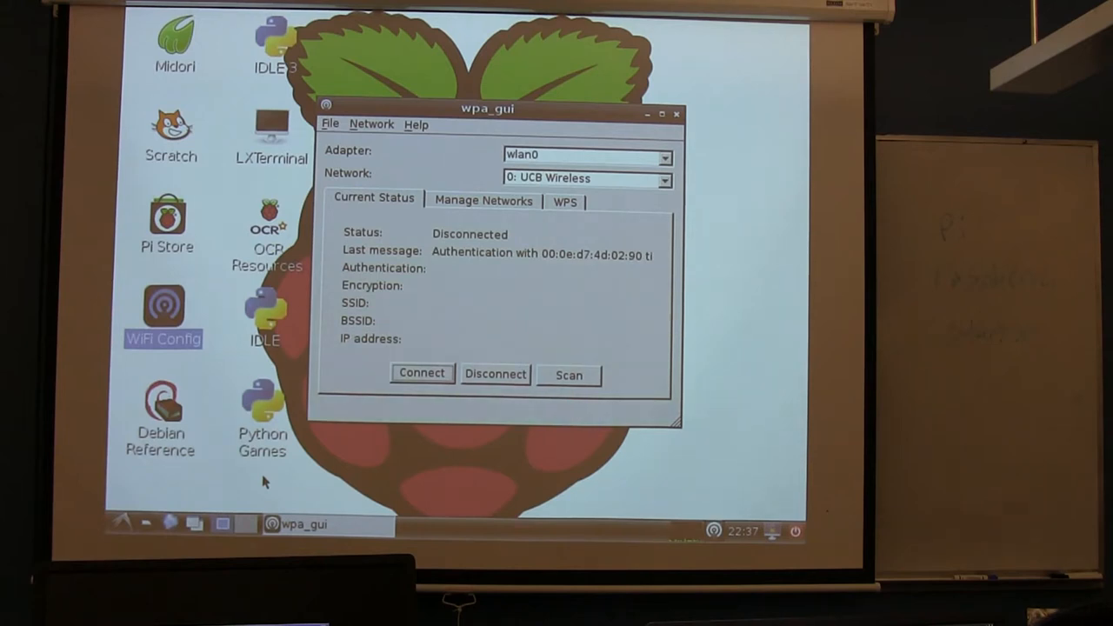
left_click(568, 375)
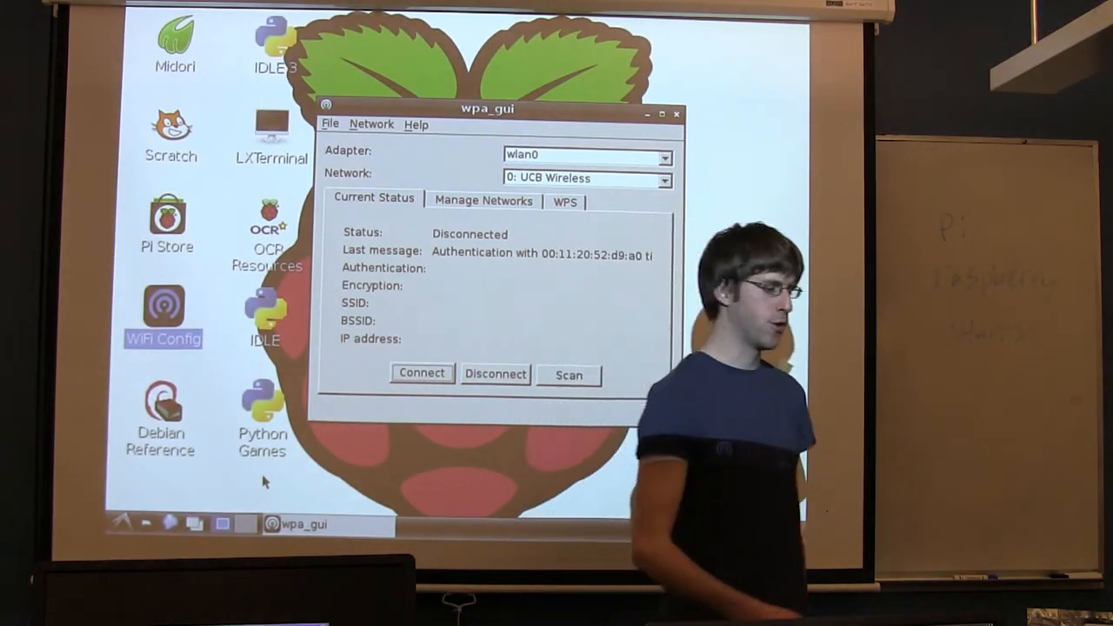
Restart the connection attempt so wpa_gui returns to Scanning for UCB Wireless
left_click(567, 376)
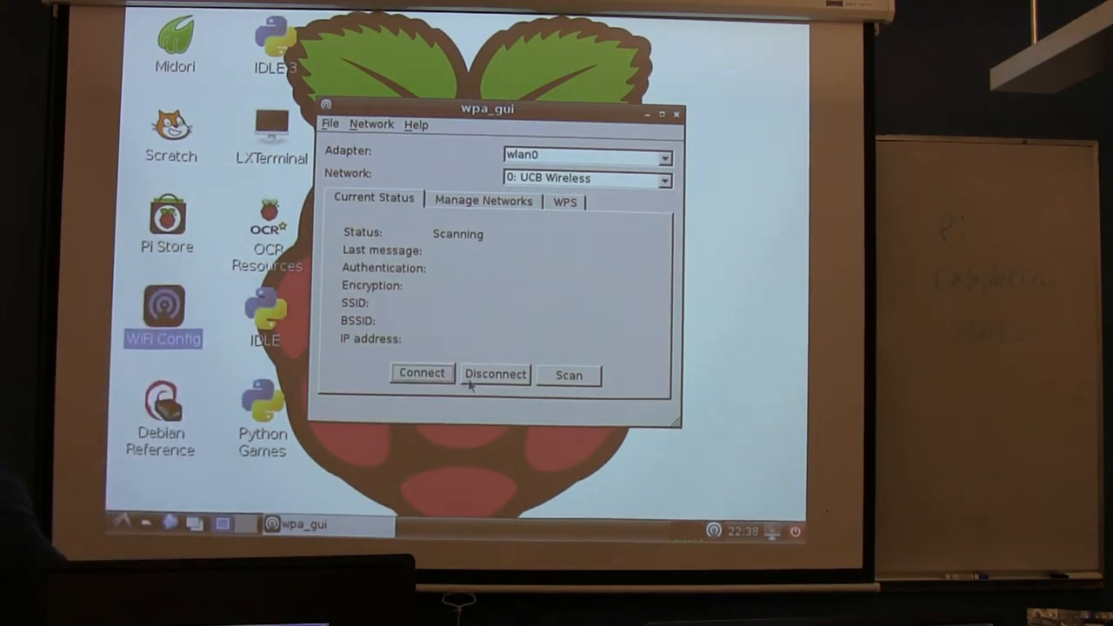
mouse_move(490, 188)
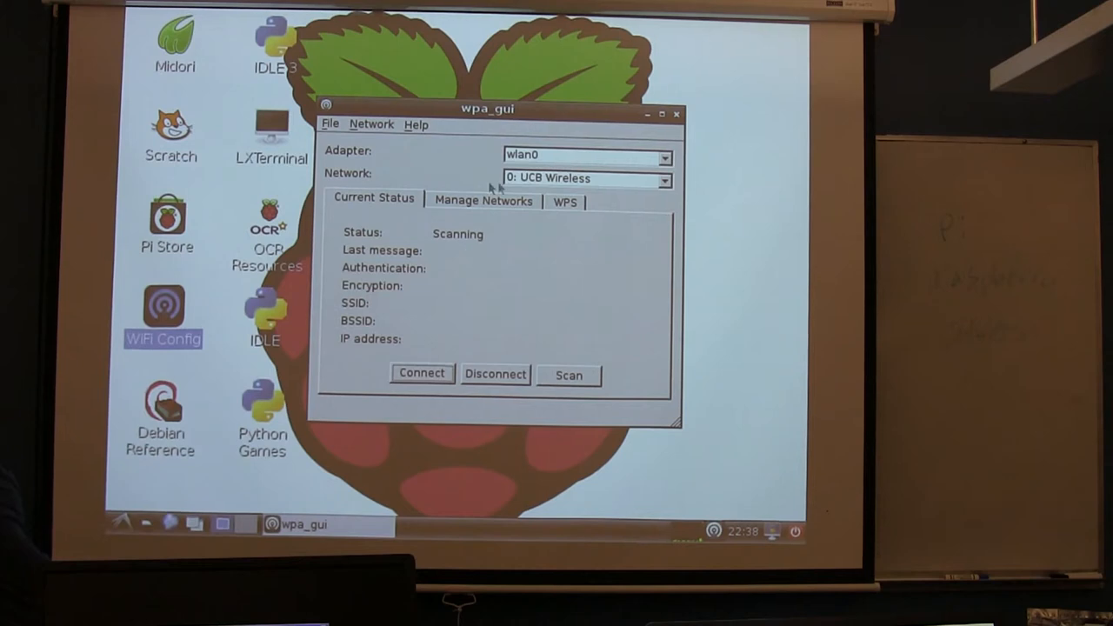
Close the empty scan results and open LXTerminal at the pi@raspberrypi prompt
left_click(567, 375)
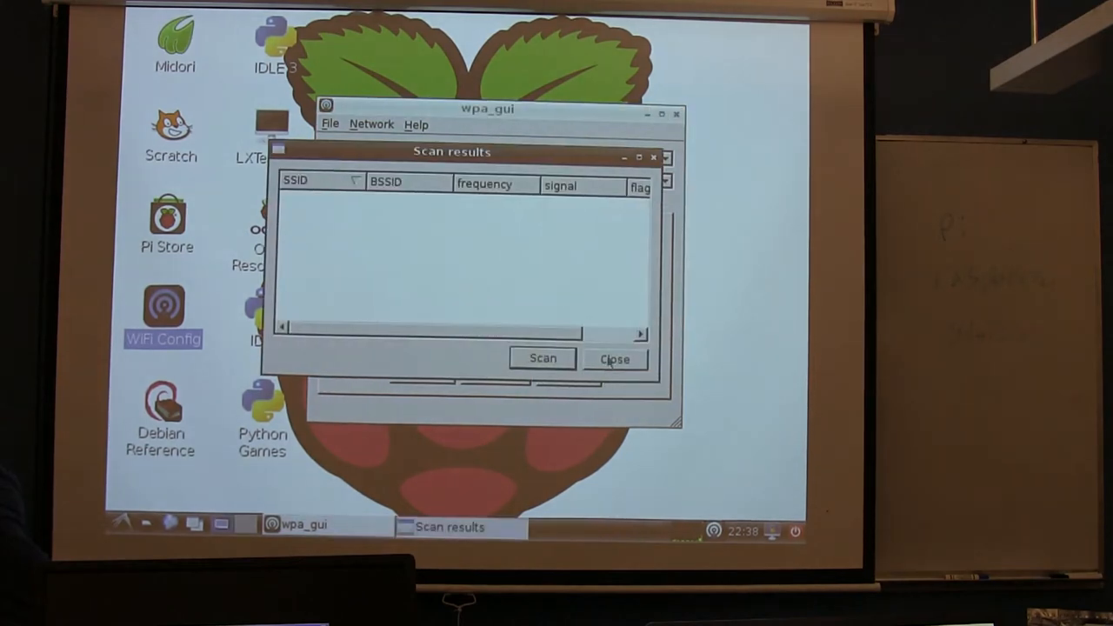
left_click(614, 358)
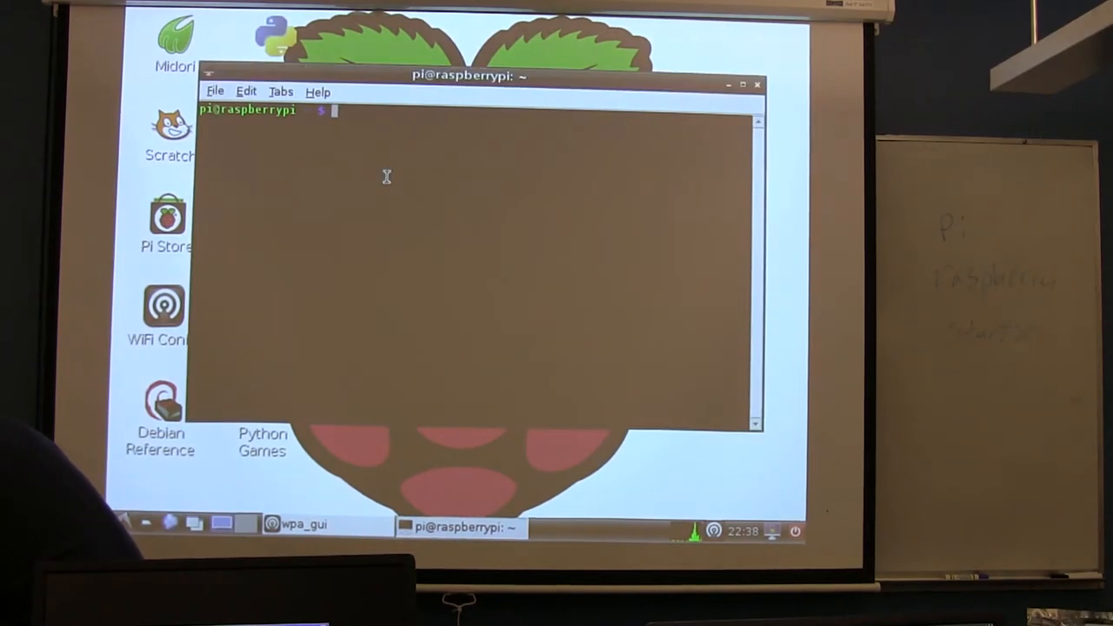
mouse_move(272, 150)
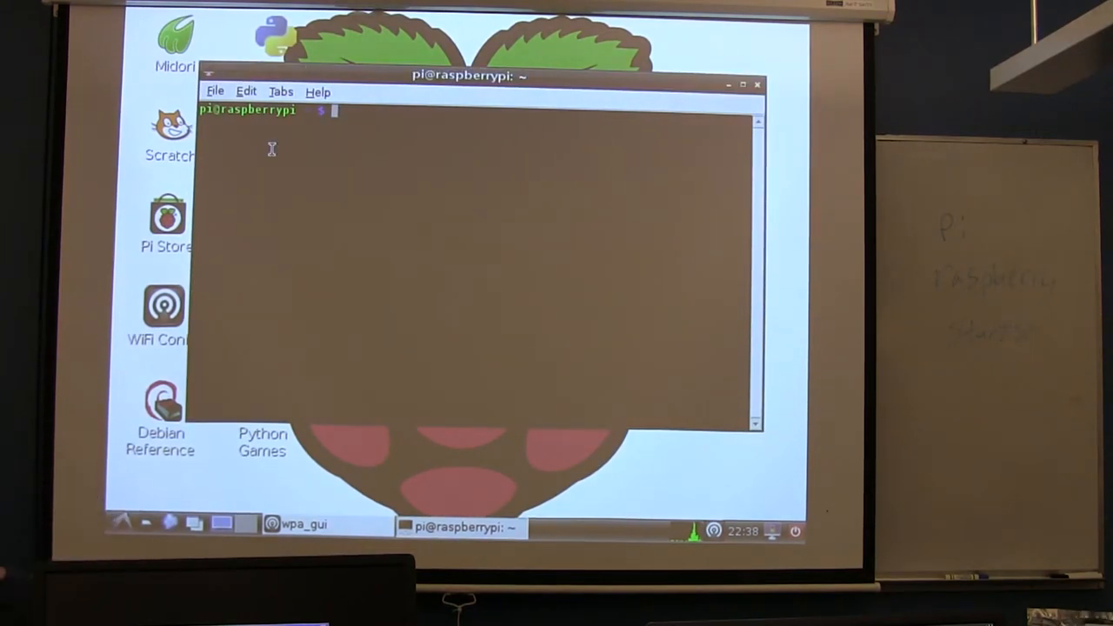
left_click(280, 91)
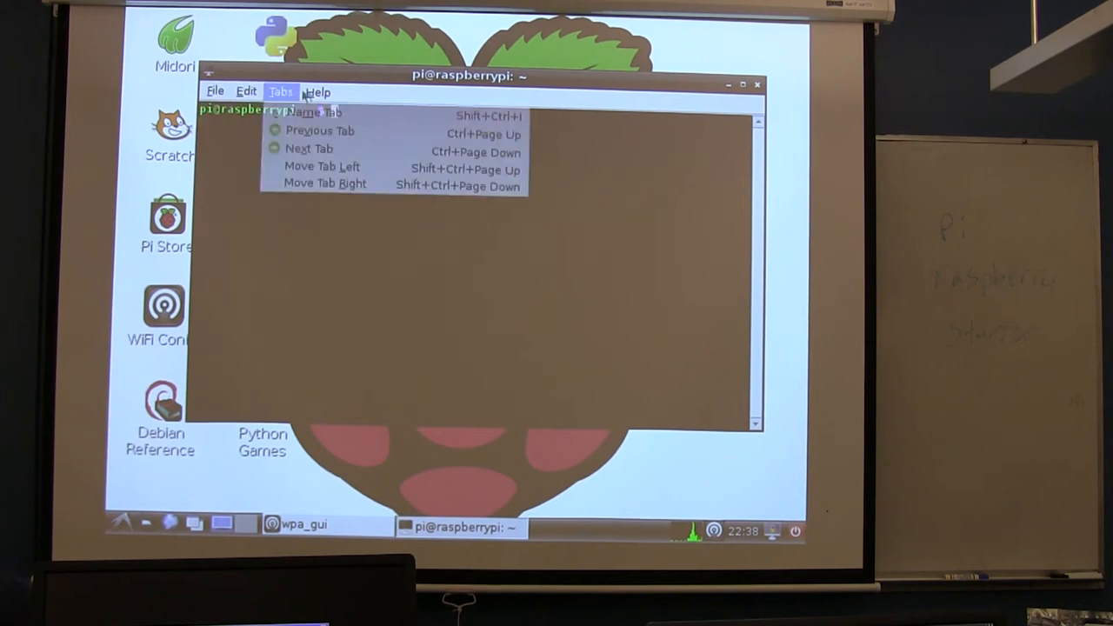
left_click(316, 91)
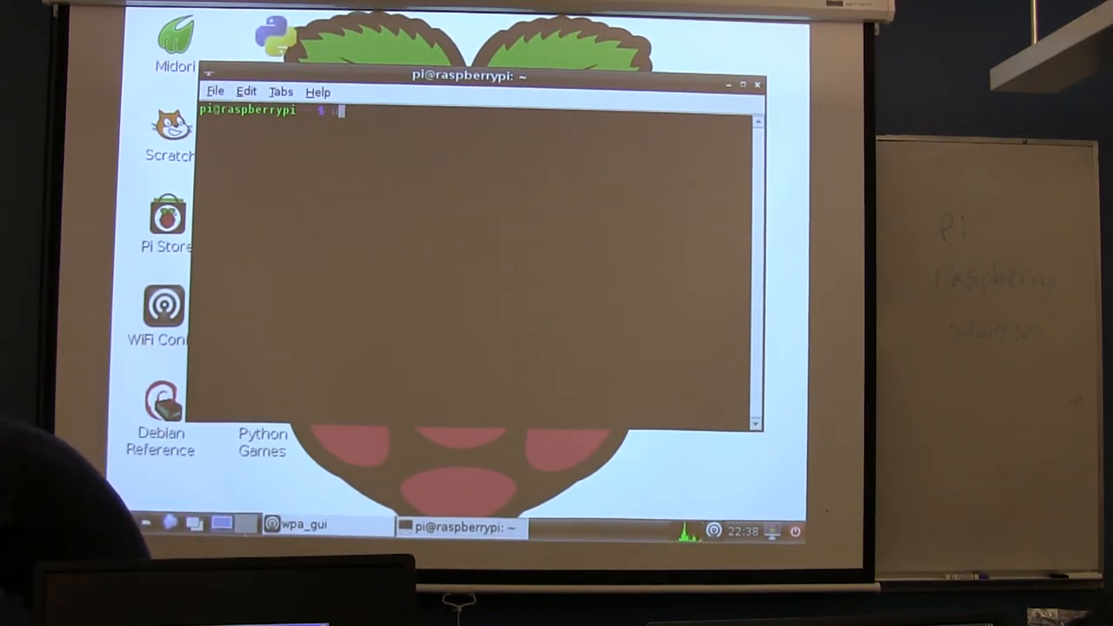
type("ifconfig")
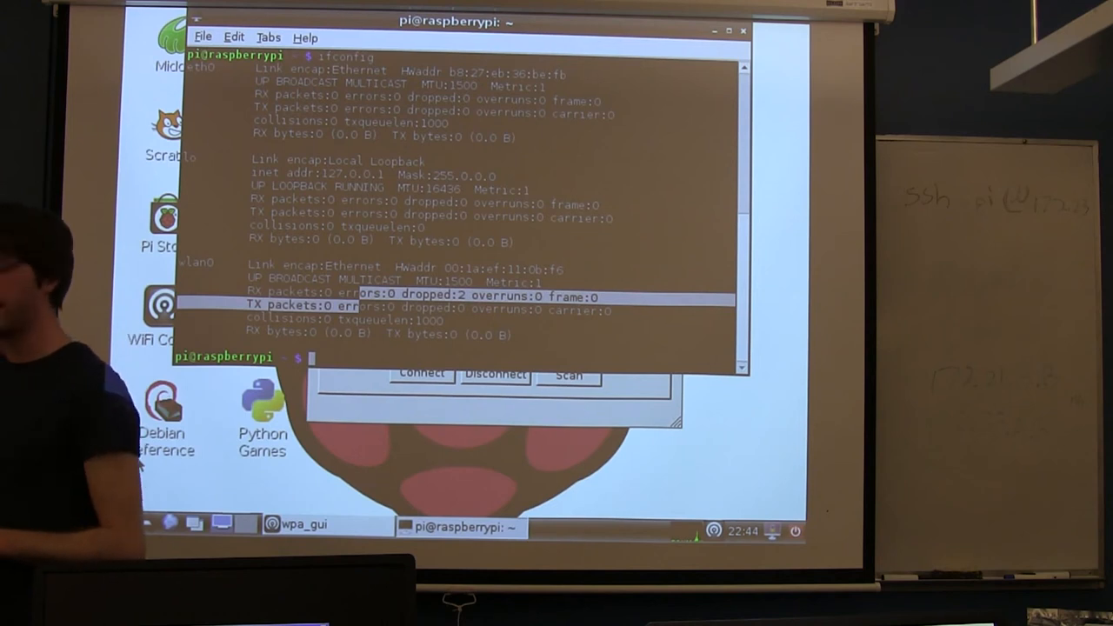
type("sudo")
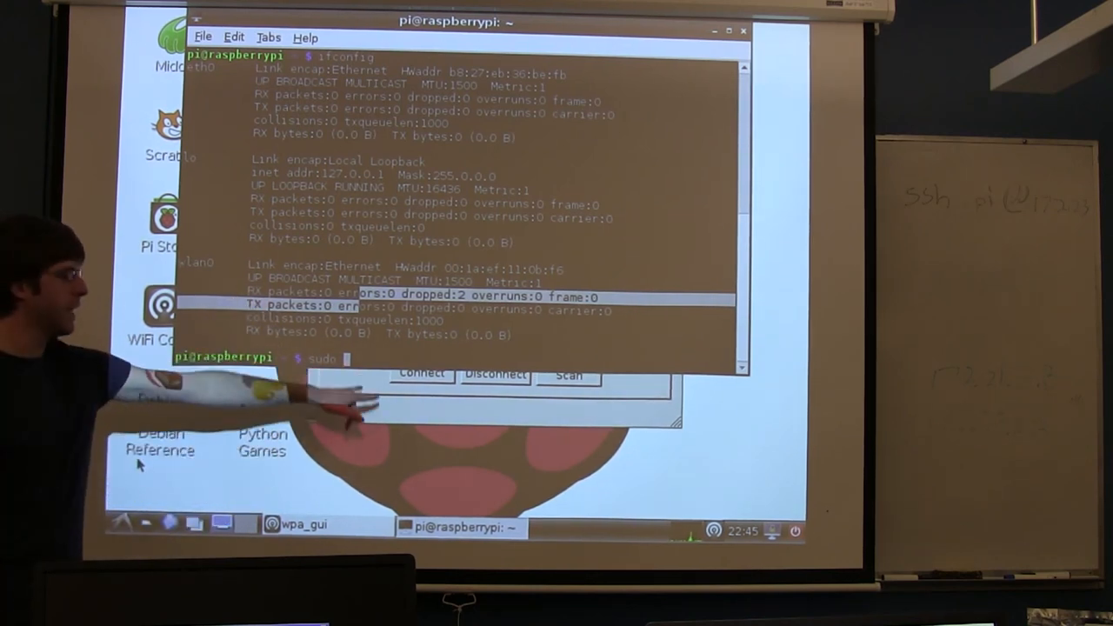
type("rasp")
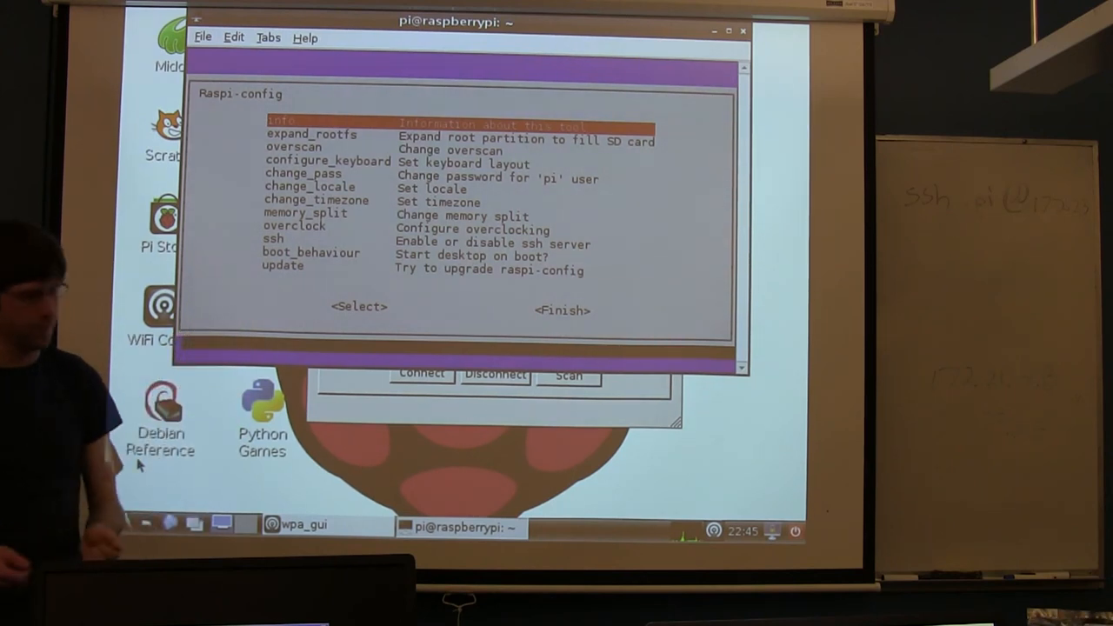
key("Tab")
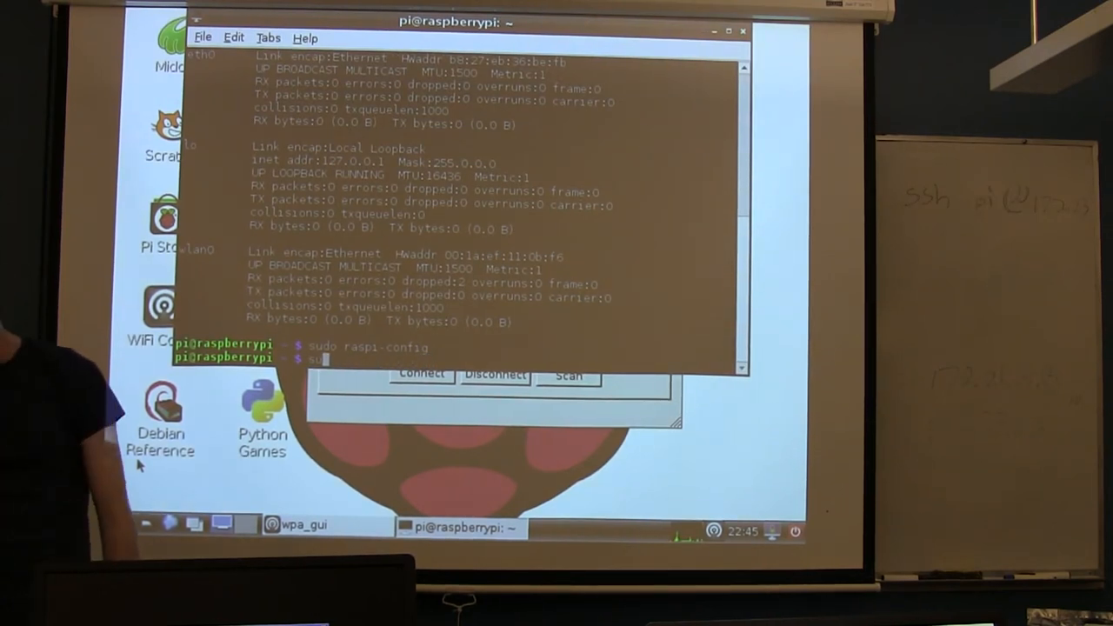
Run sudo apt-get update in the terminal to refresh the package lists
type("sudo")
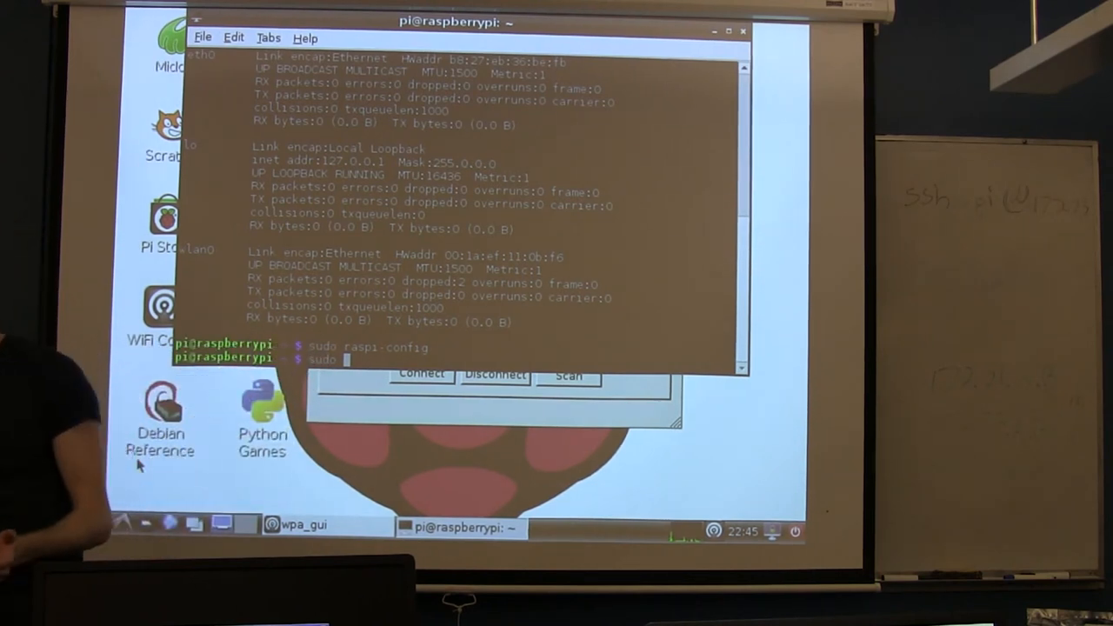
type("apt")
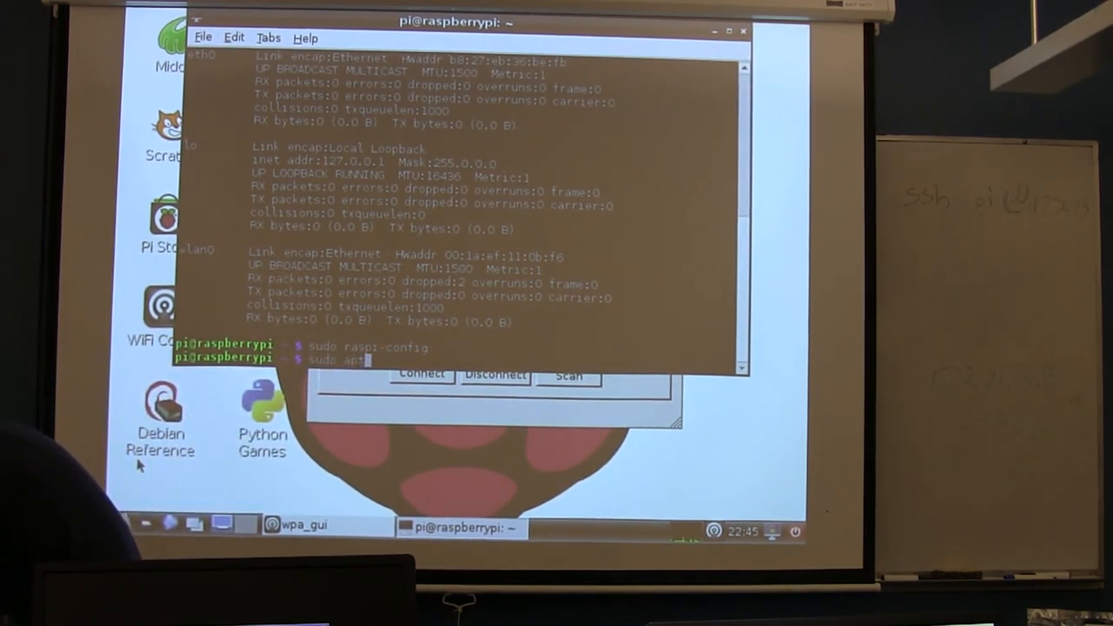
type("-get updte")
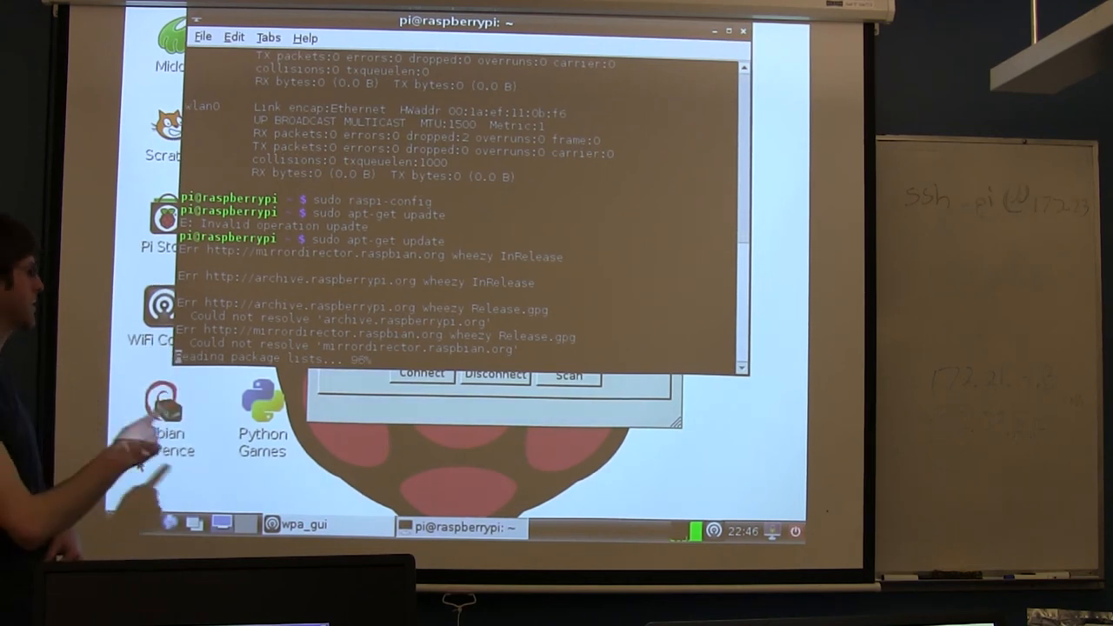
mouse_move(139, 466)
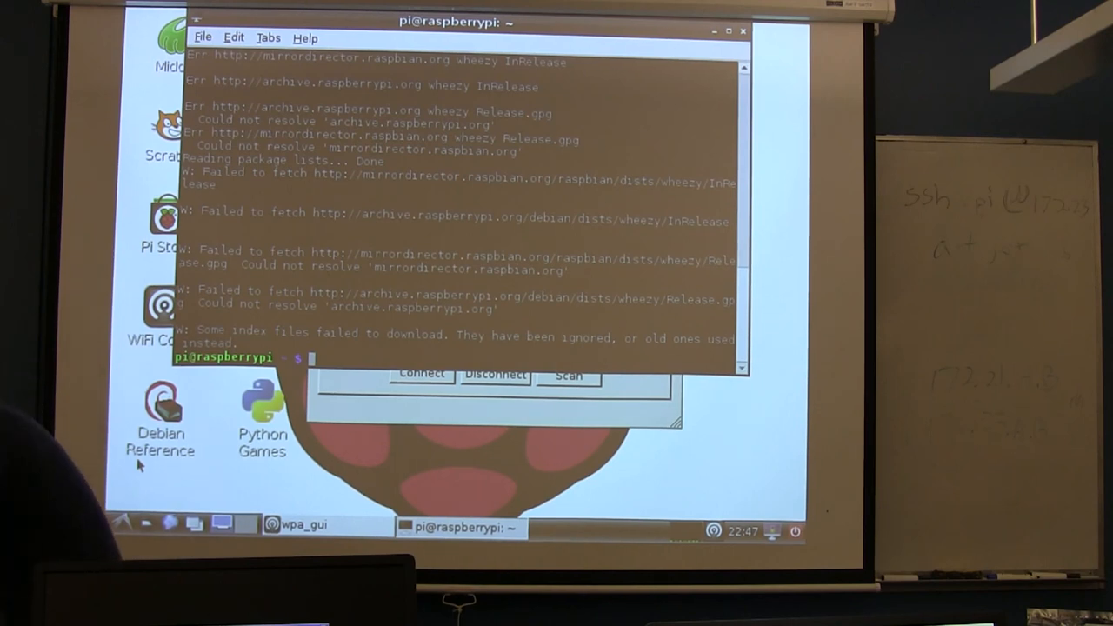
Run sudo shutdown -h now and let the system halt
type("sudo")
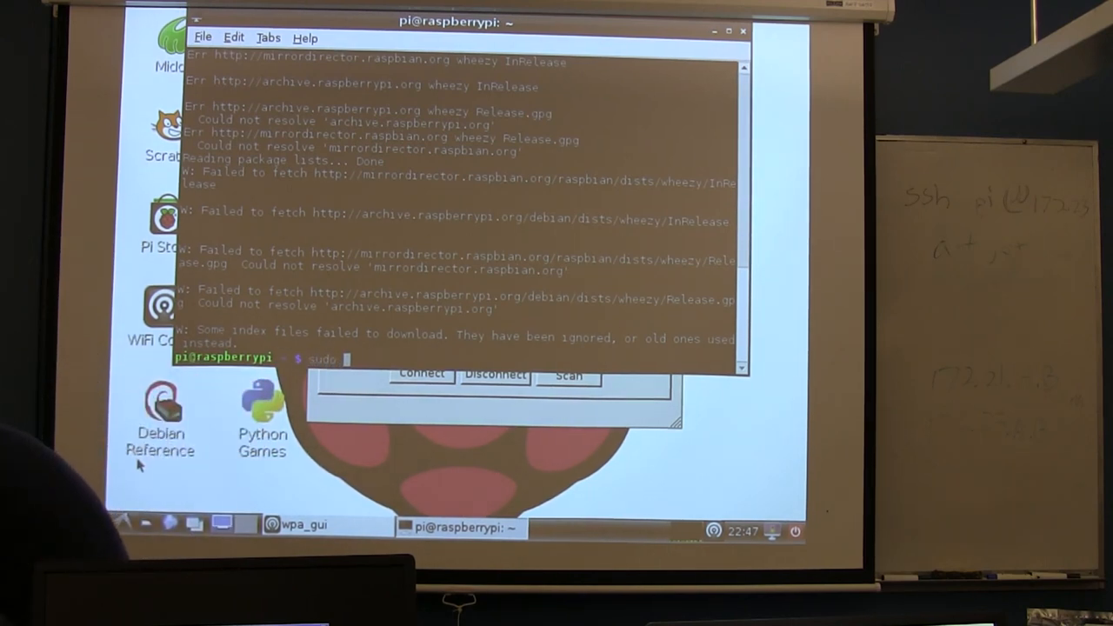
type("shutdown")
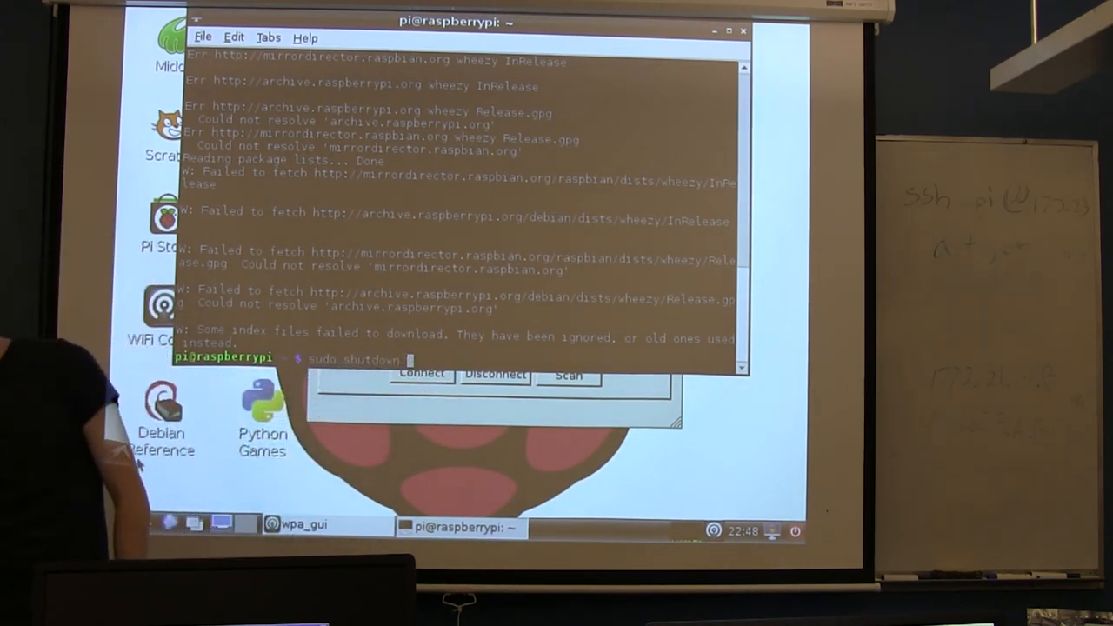
type("-r")
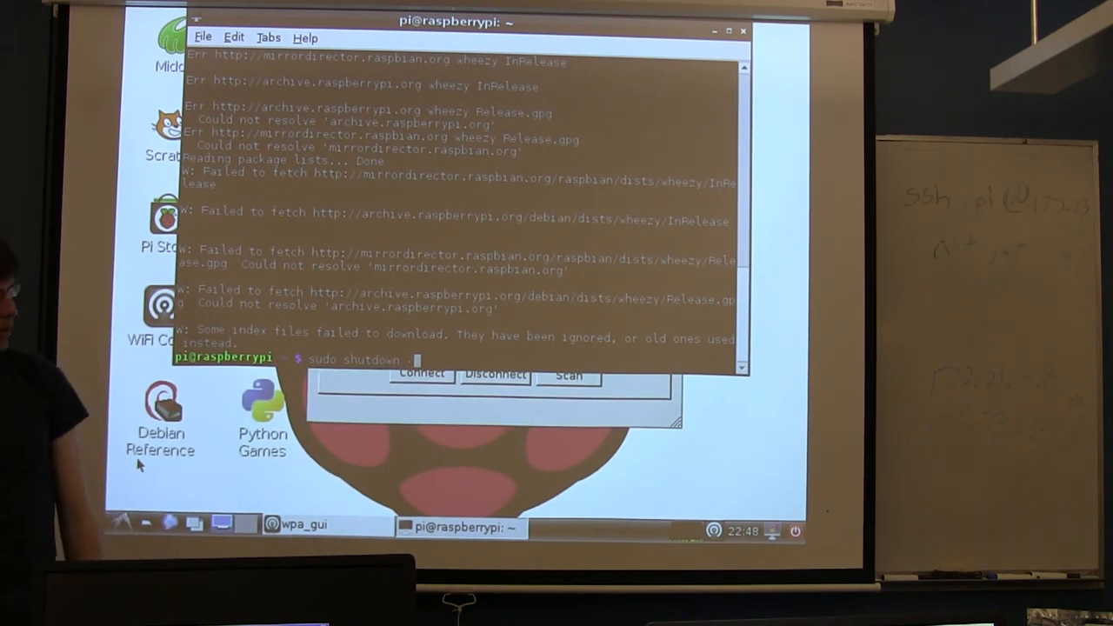
type("-h")
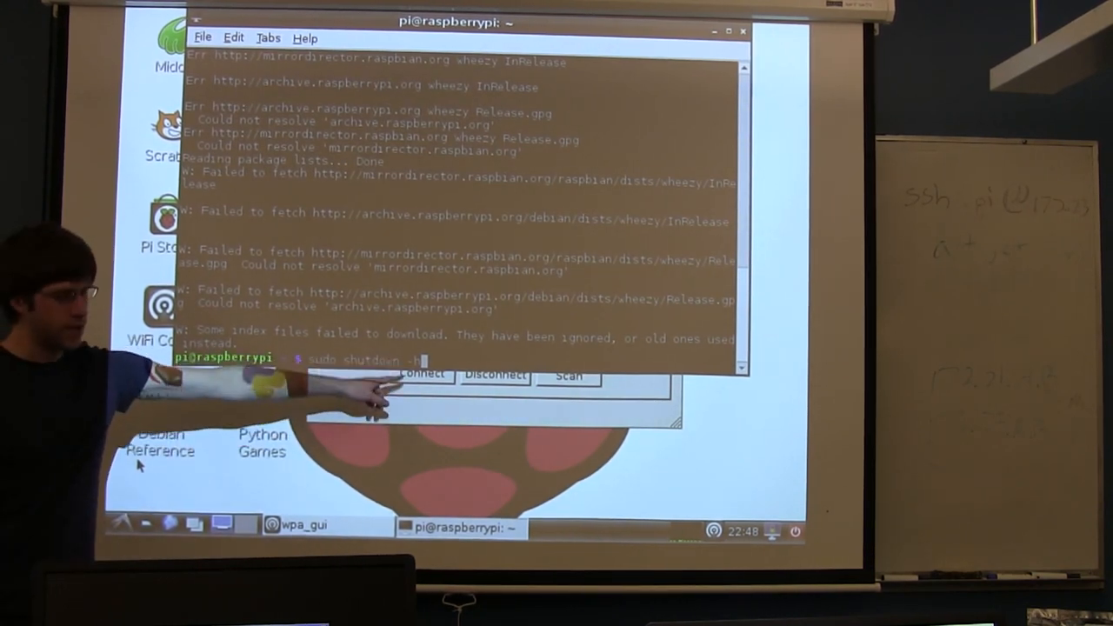
type("no")
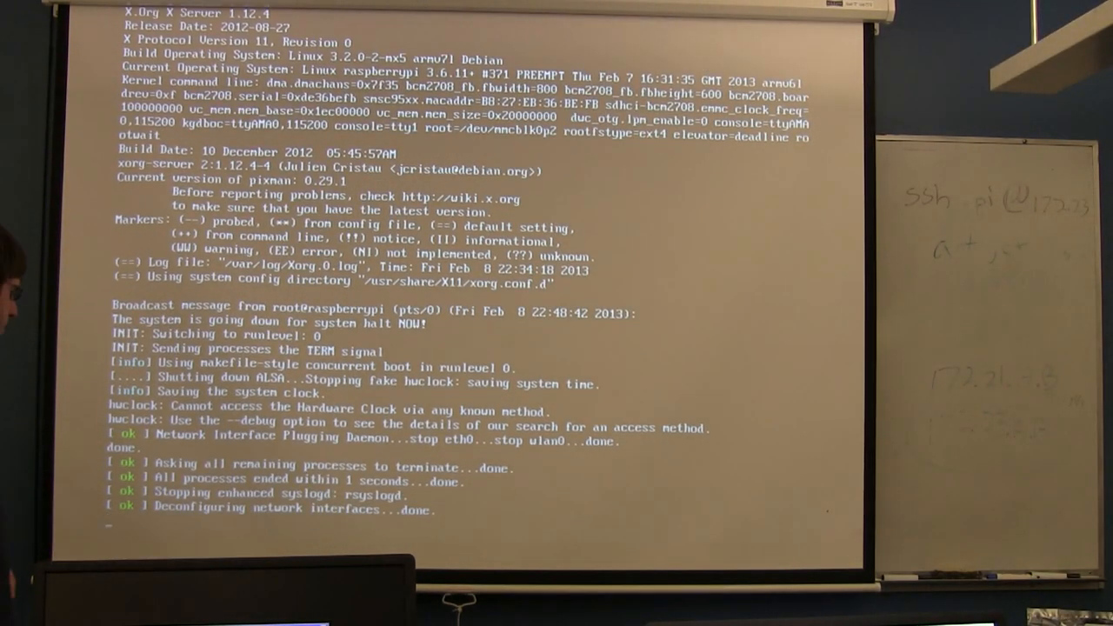
scroll("down", 3)
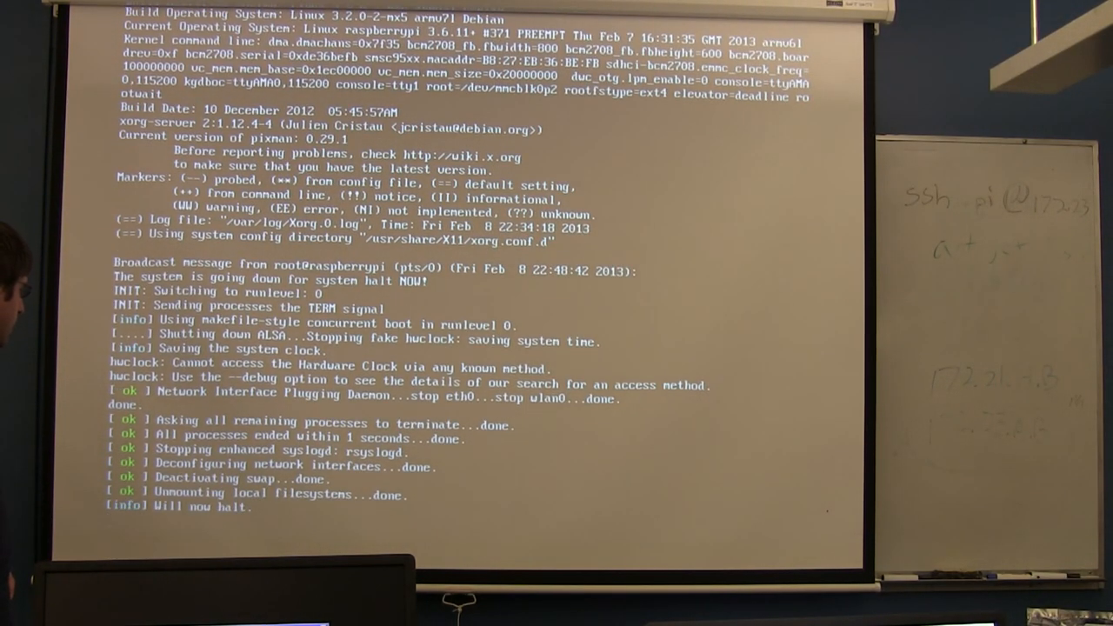